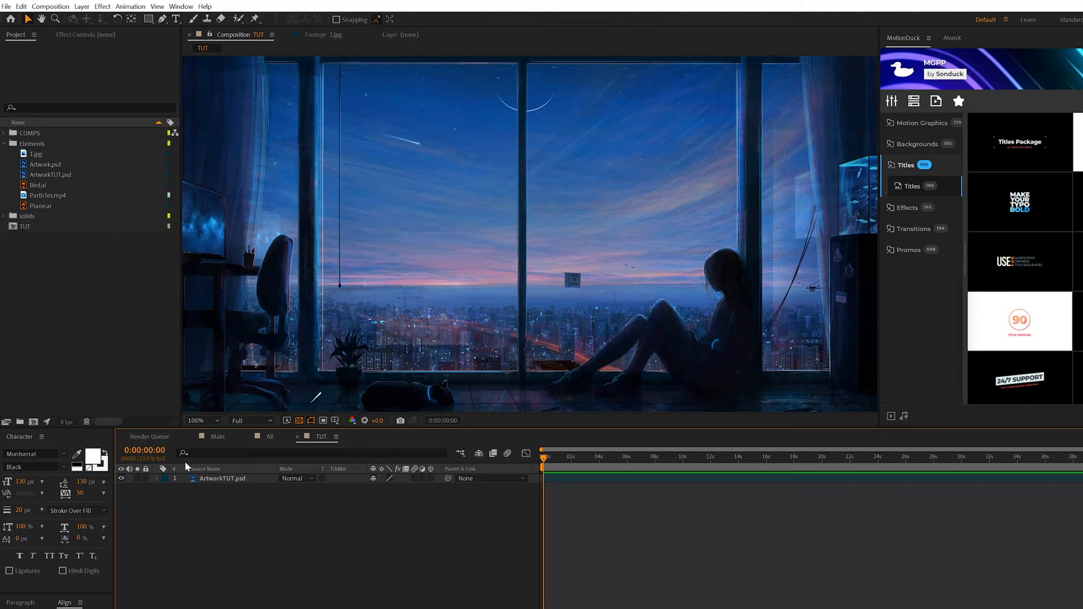
mouse_move(459, 528)
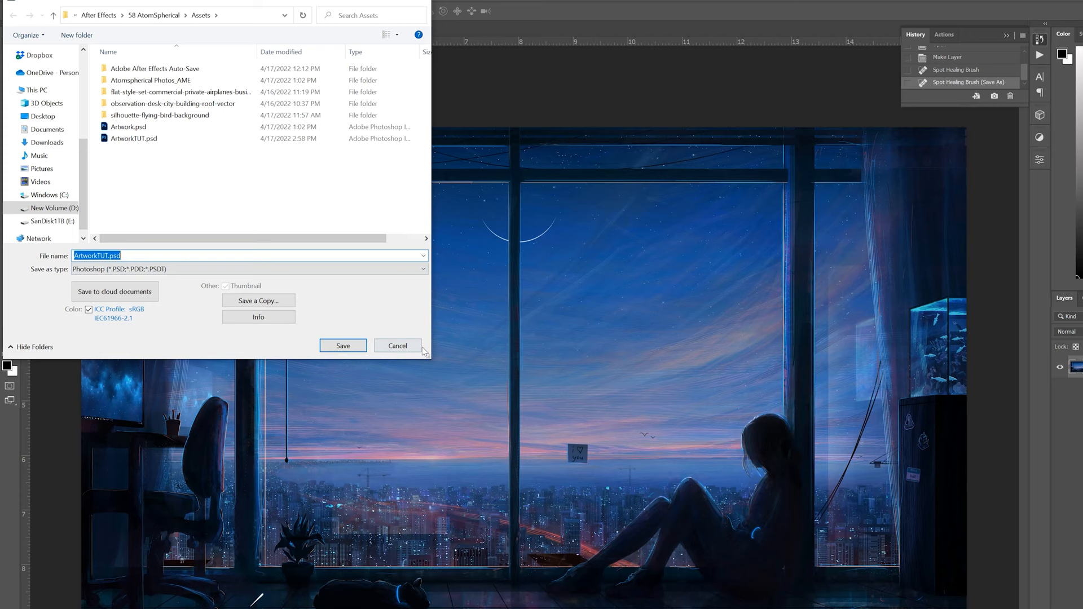
Step: Save the retouched night-city painting as ArtworkTUT.psd
click(343, 345)
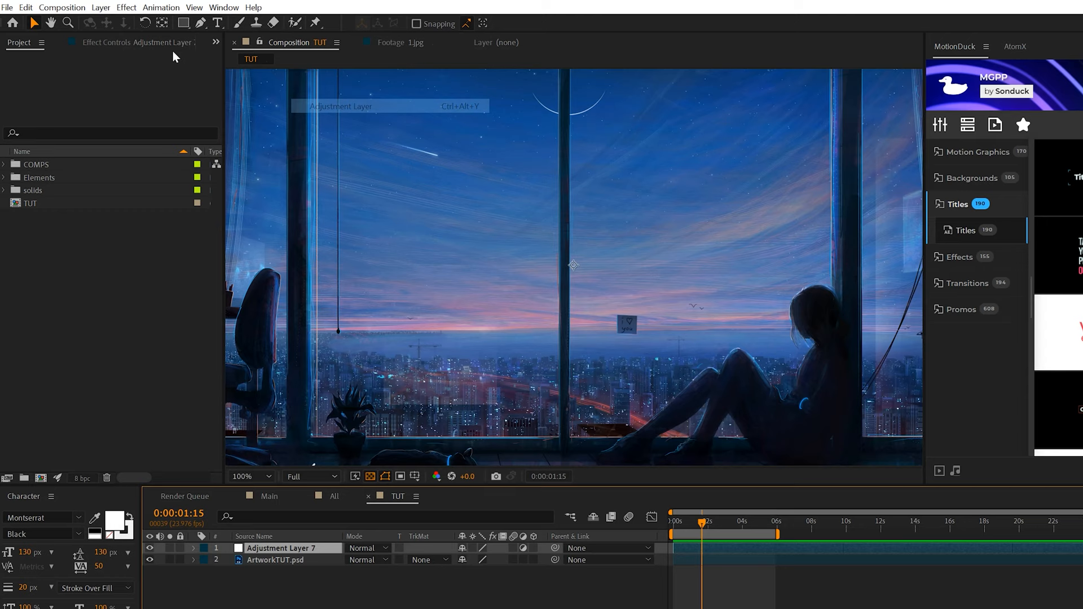
Step: Browse the Simulation effects for the new adjustment layer
click(125, 8)
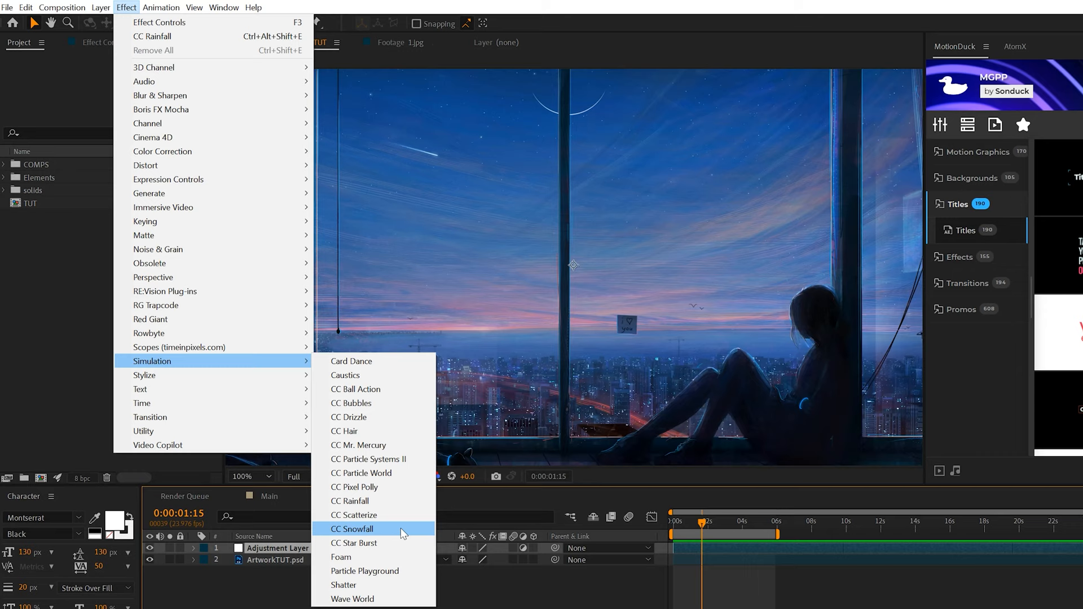
Step: Apply CC Rainfall to the adjustment layer for faint rain over the painting
click(350, 501)
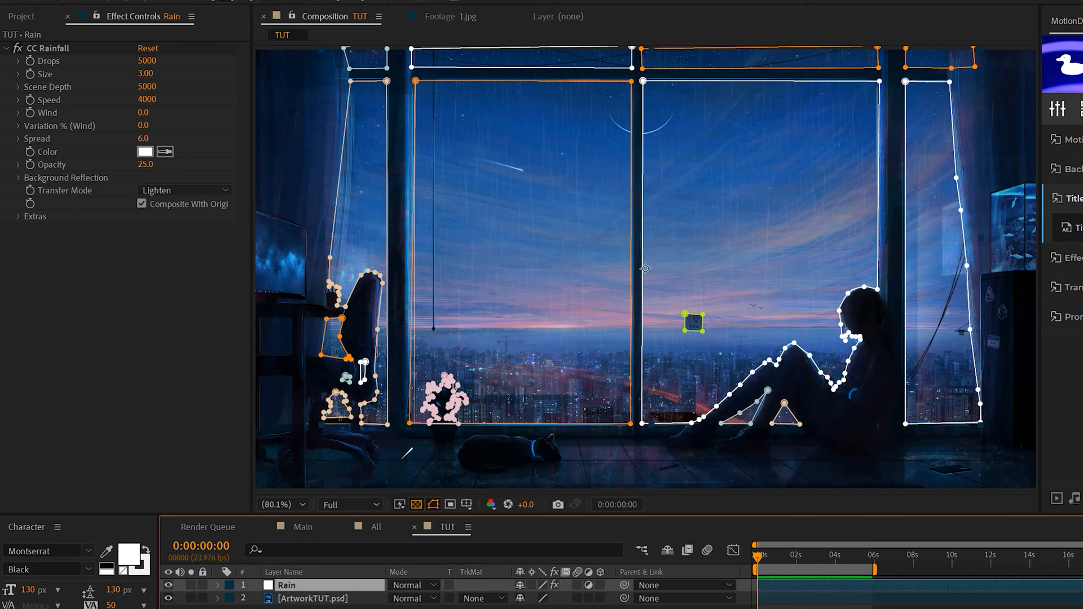
mouse_move(646, 586)
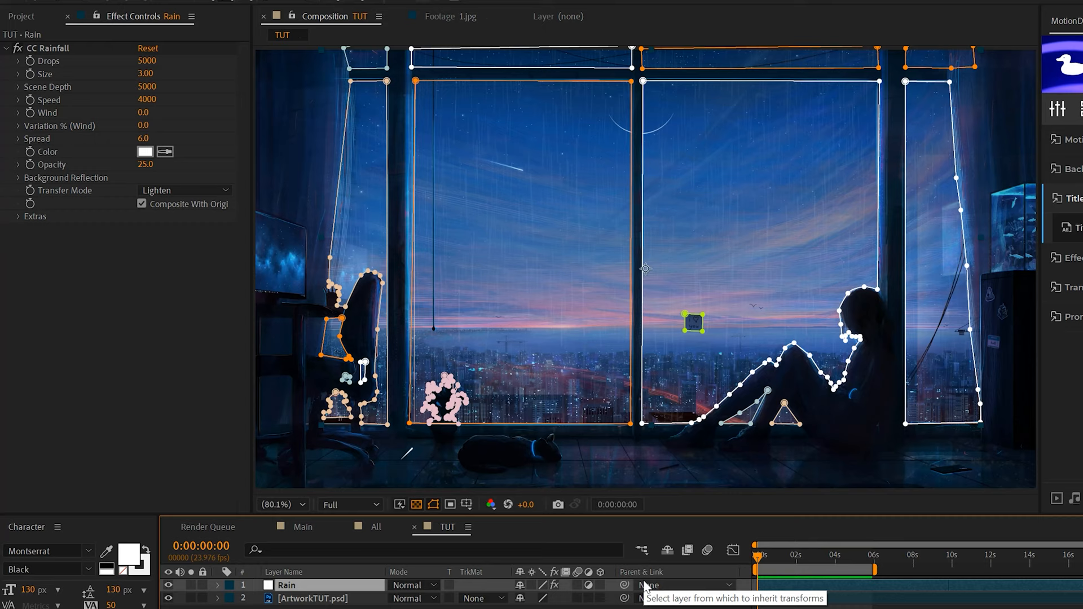
mouse_move(670, 257)
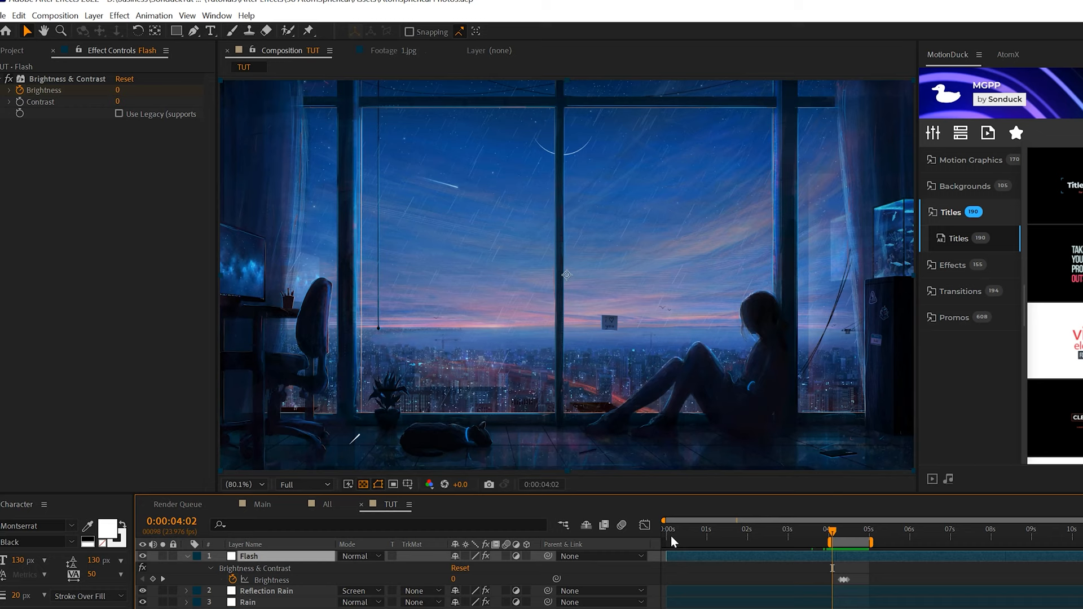
Step: Preview the lightning flash from the start of the comp
click(669, 529)
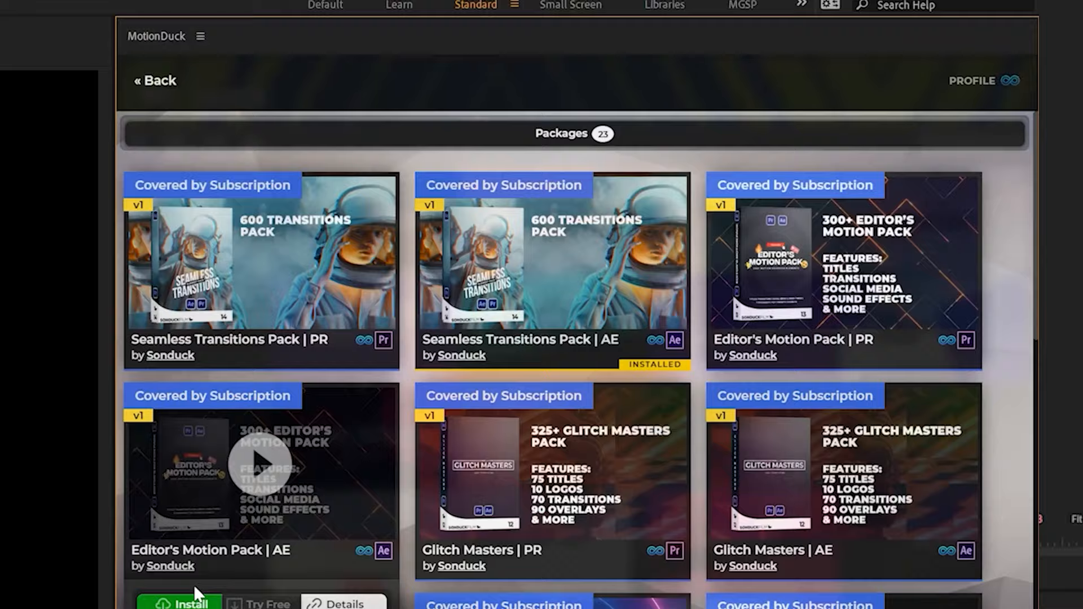
Step: Install the Editor's Motion Pack | AE package
click(190, 602)
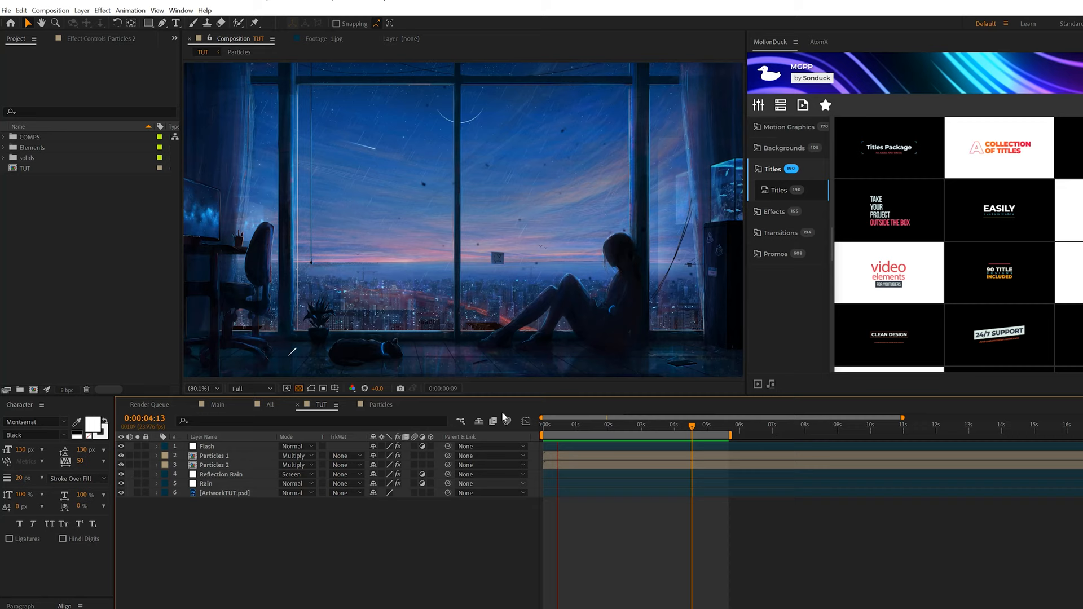
Step: Inspect the Rain layer's CC Rainfall settings beneath the new Particles layers
click(220, 474)
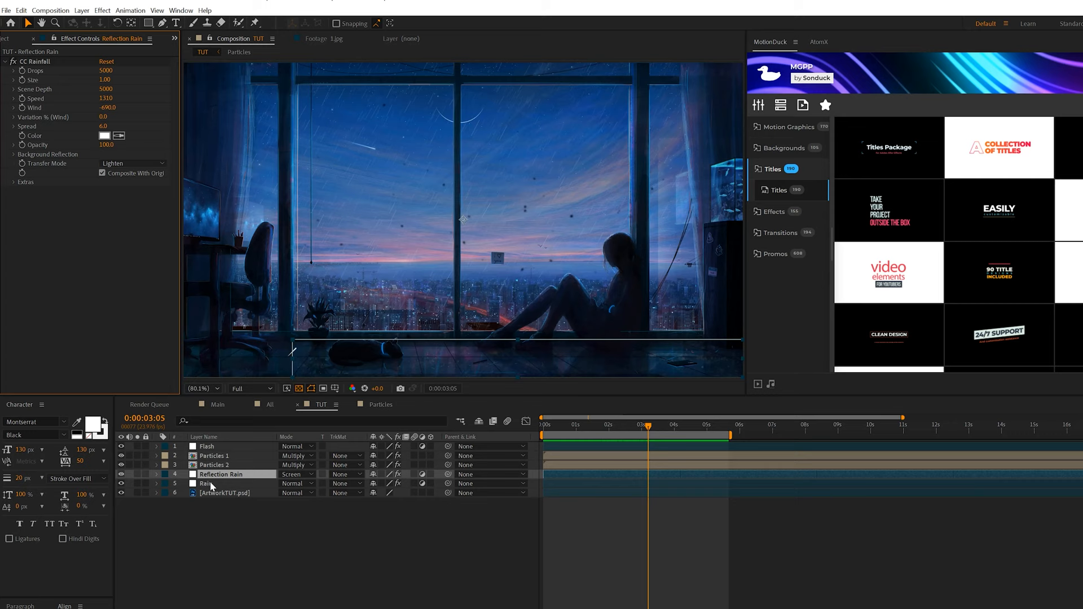
click(205, 484)
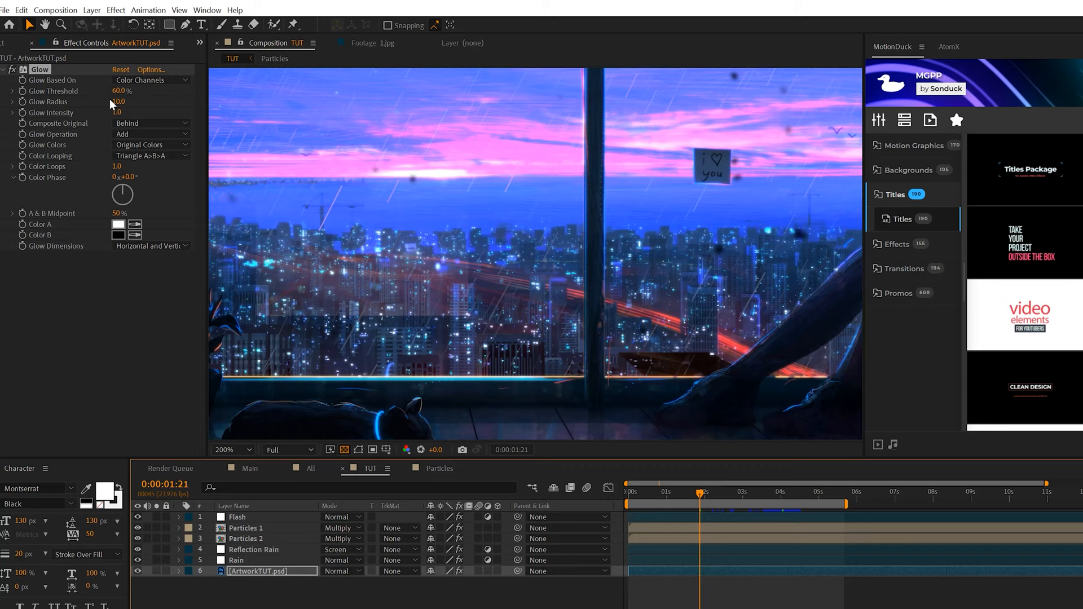
Step: Widen the second Glow's radius and loop its colours from B to A
drag(120, 91, 121, 90)
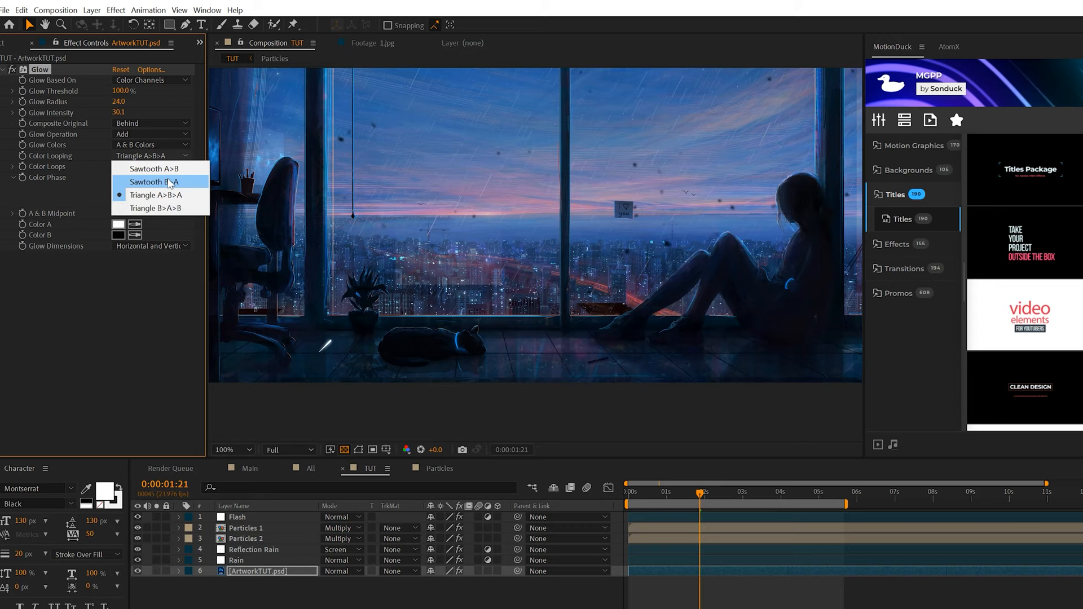
click(155, 182)
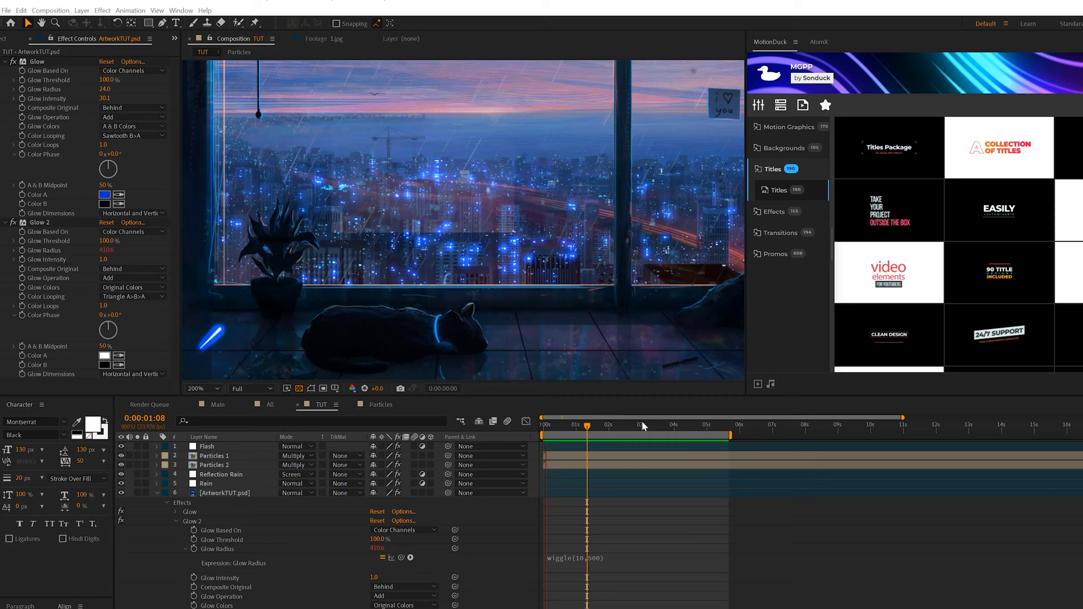
click(261, 600)
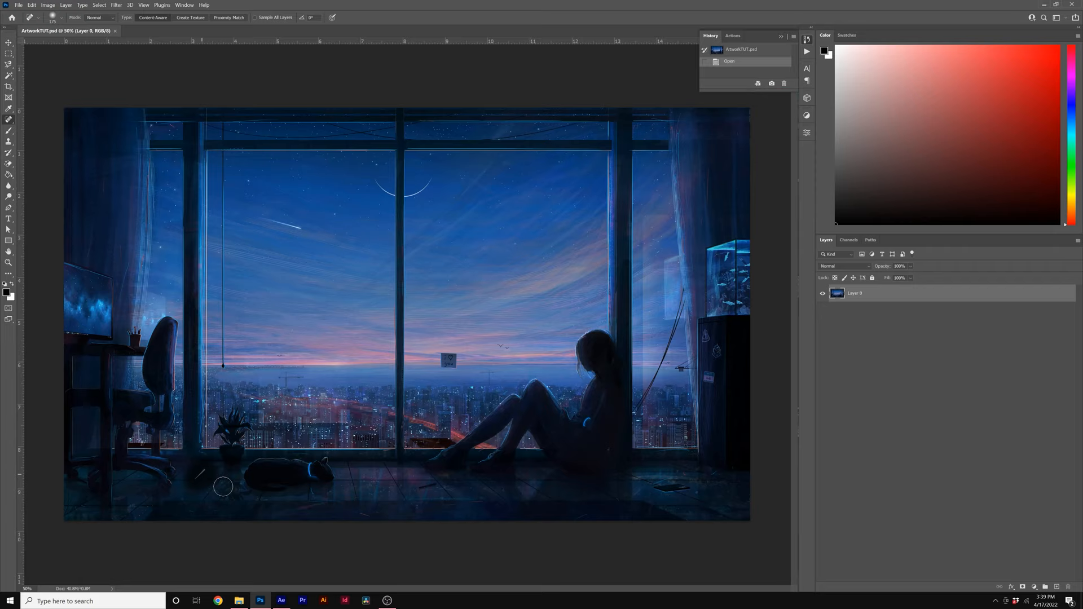
Step: Spot-heal the stray floor mark near the cat, save, and return to After Effects
click(223, 487)
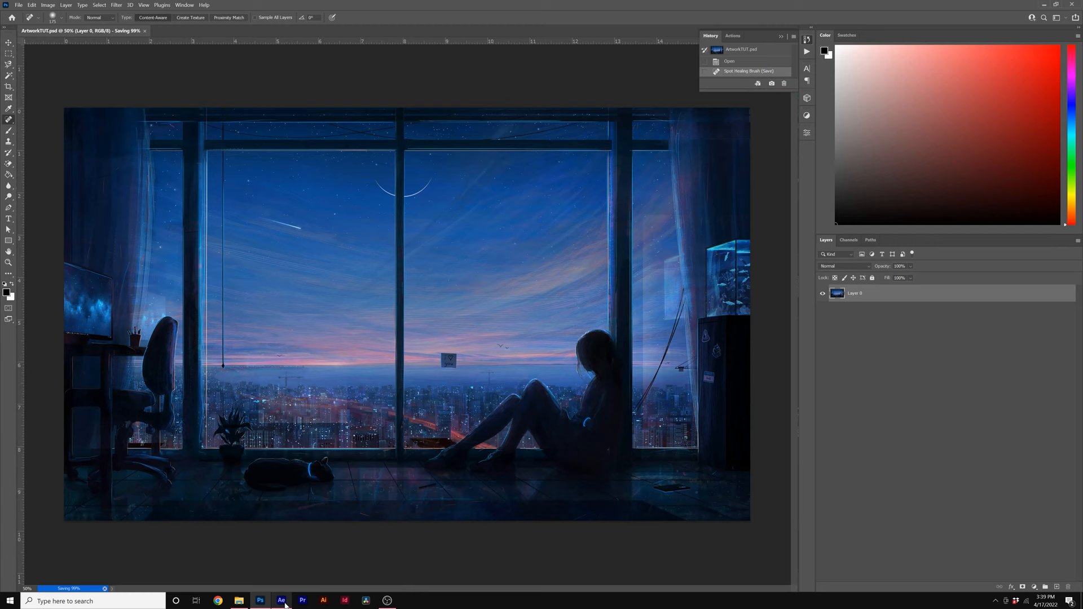
click(281, 600)
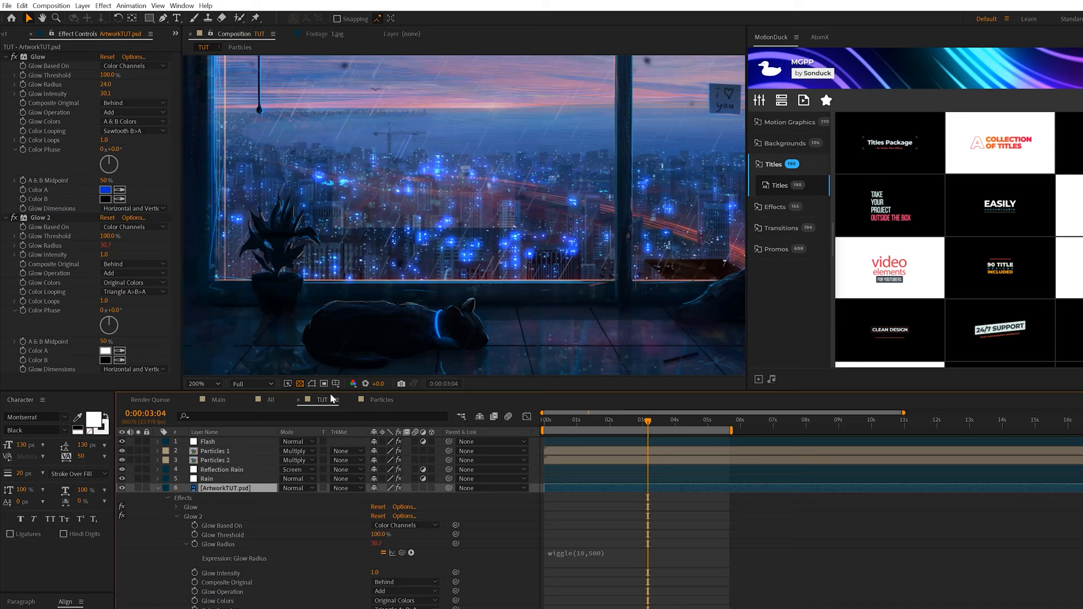
Step: Apply Change to Color to ArtworkTUT with a blue target colour
click(103, 5)
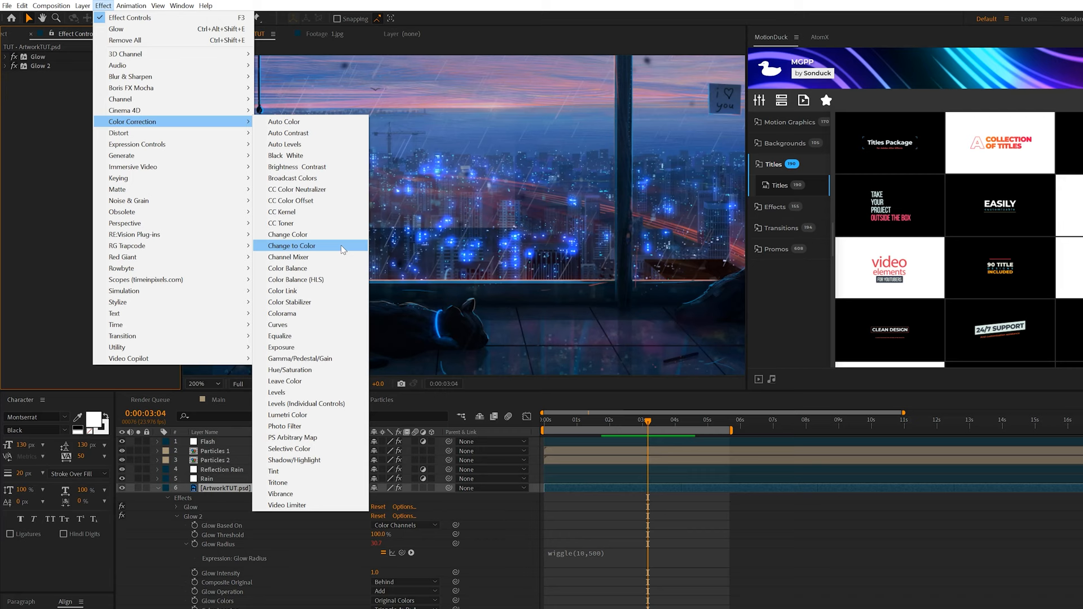
click(291, 244)
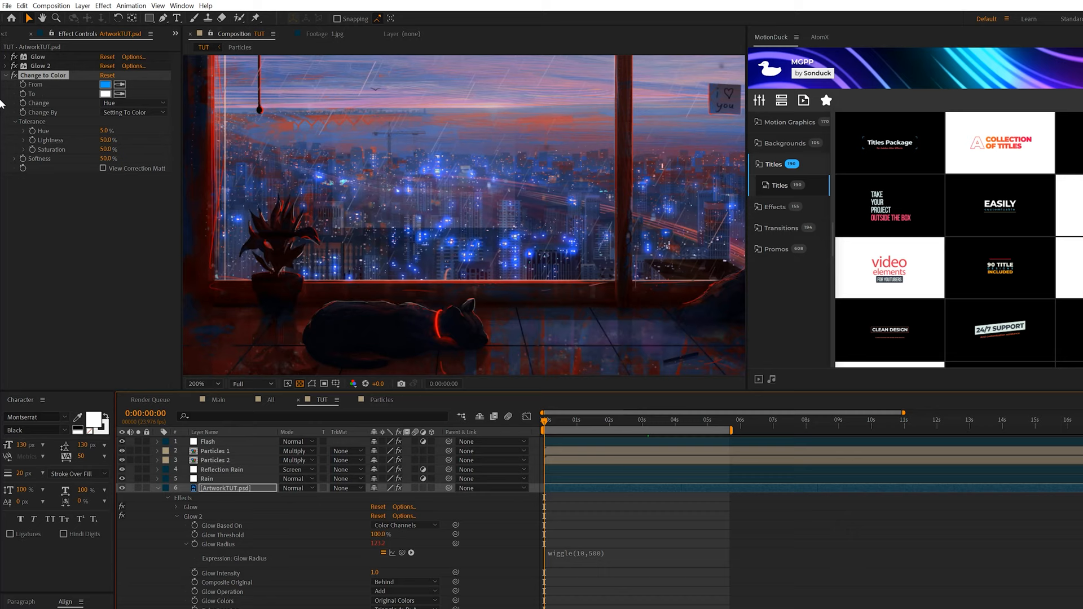
click(104, 93)
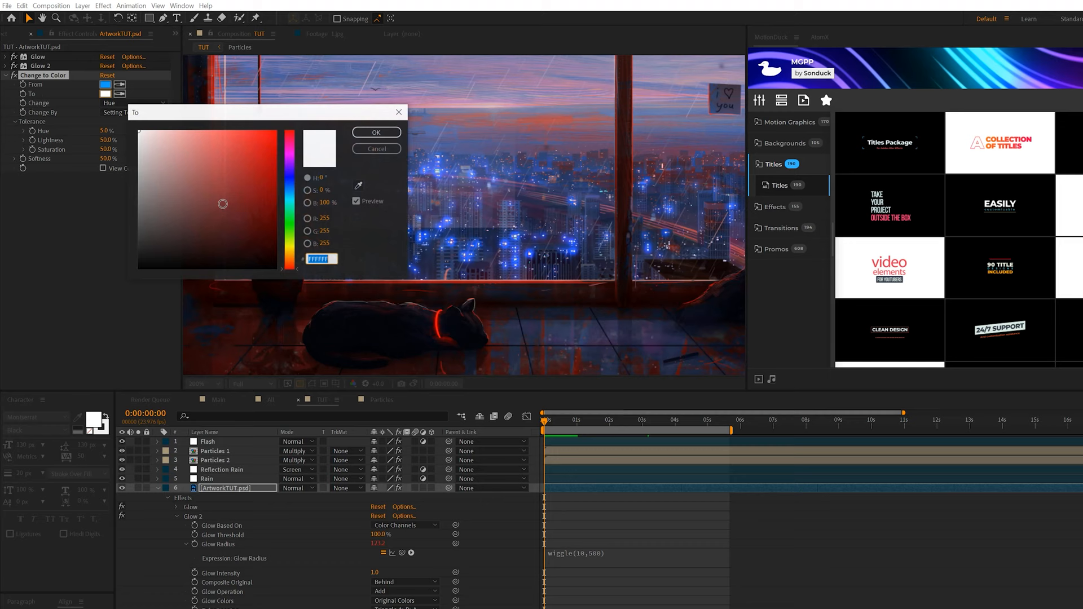
click(374, 132)
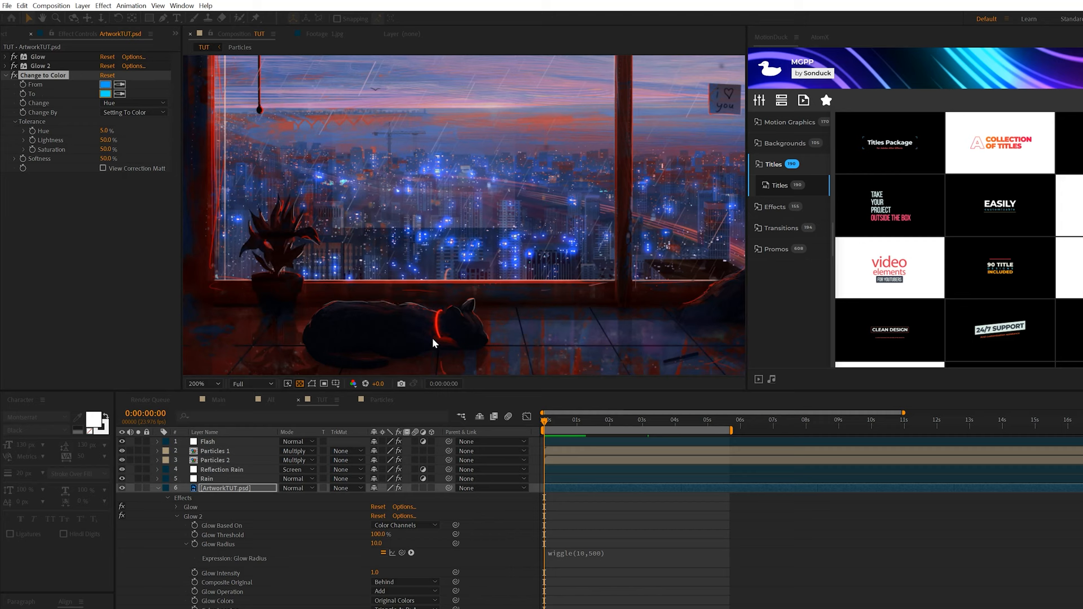
Step: Keyframe a cyan target colour later in time so the lights cycle
click(106, 93)
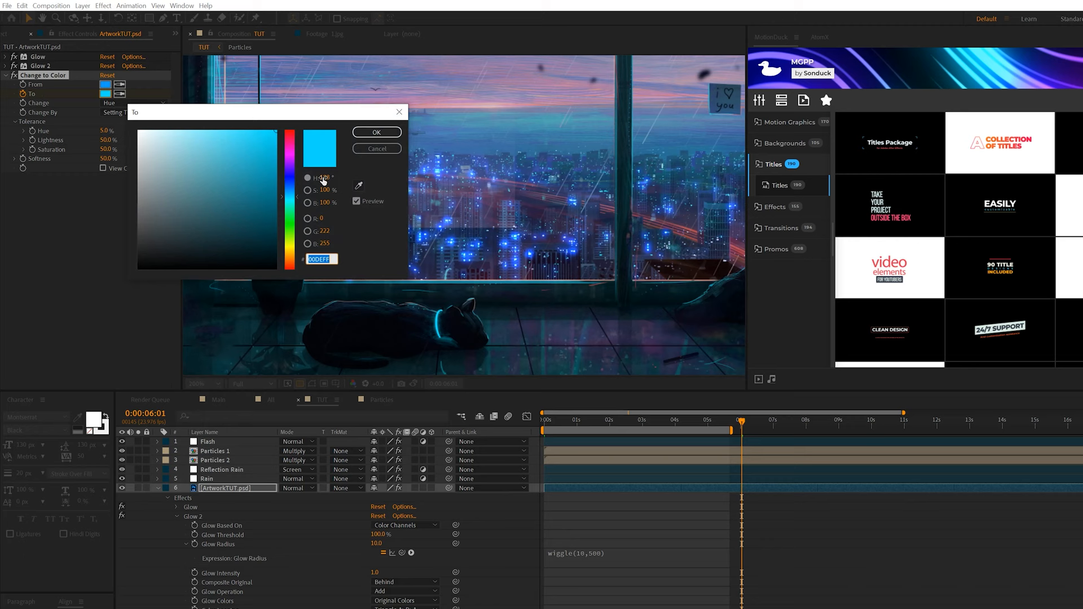
click(376, 132)
text(loop)
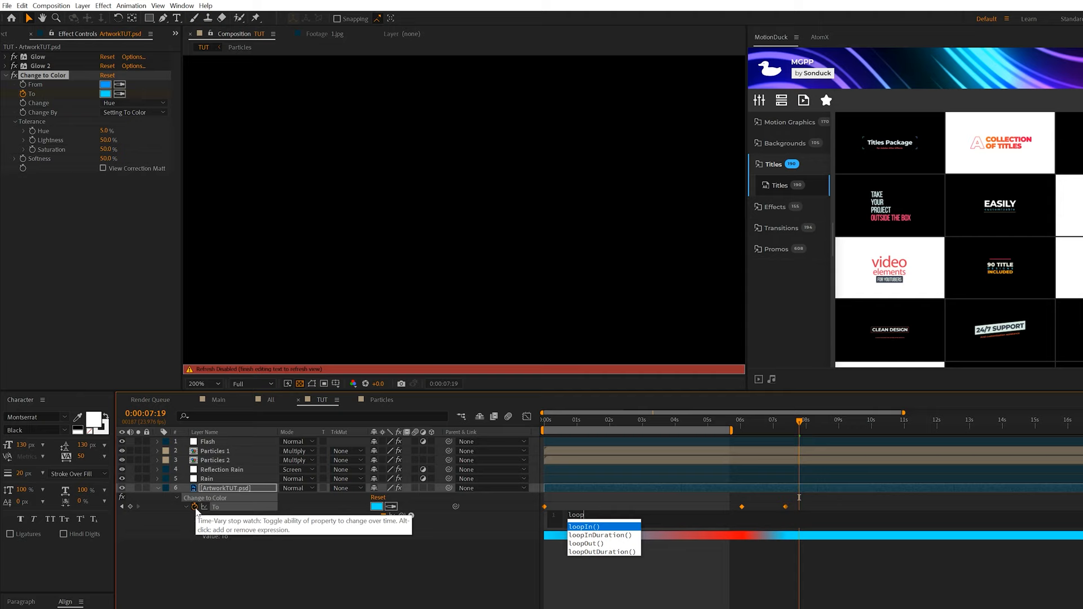
click(586, 542)
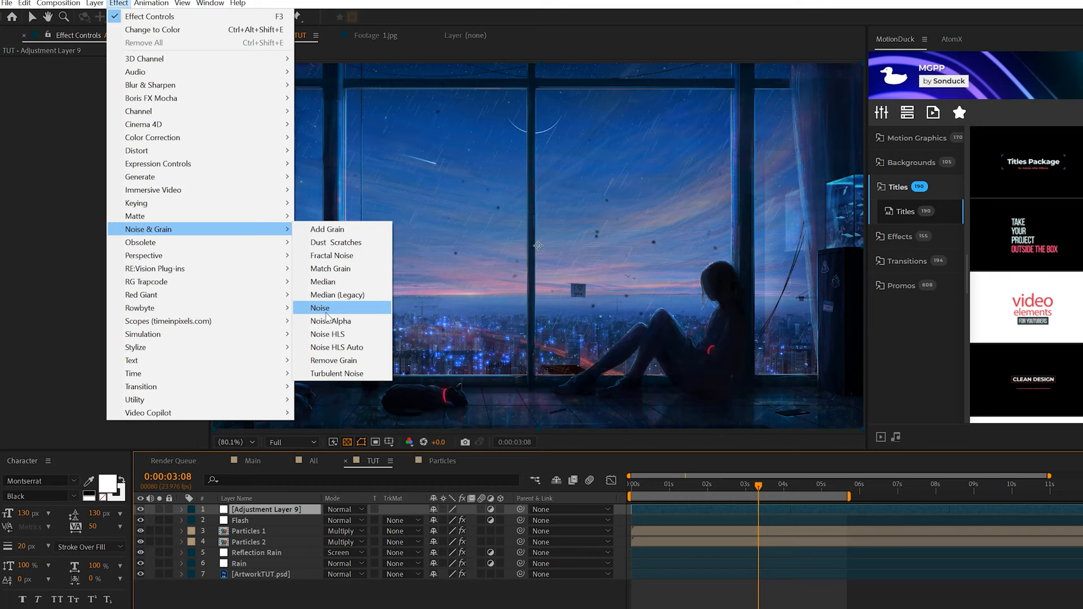
Step: Apply the Noise effect at 6% to the top adjustment layer
click(318, 308)
text(A)
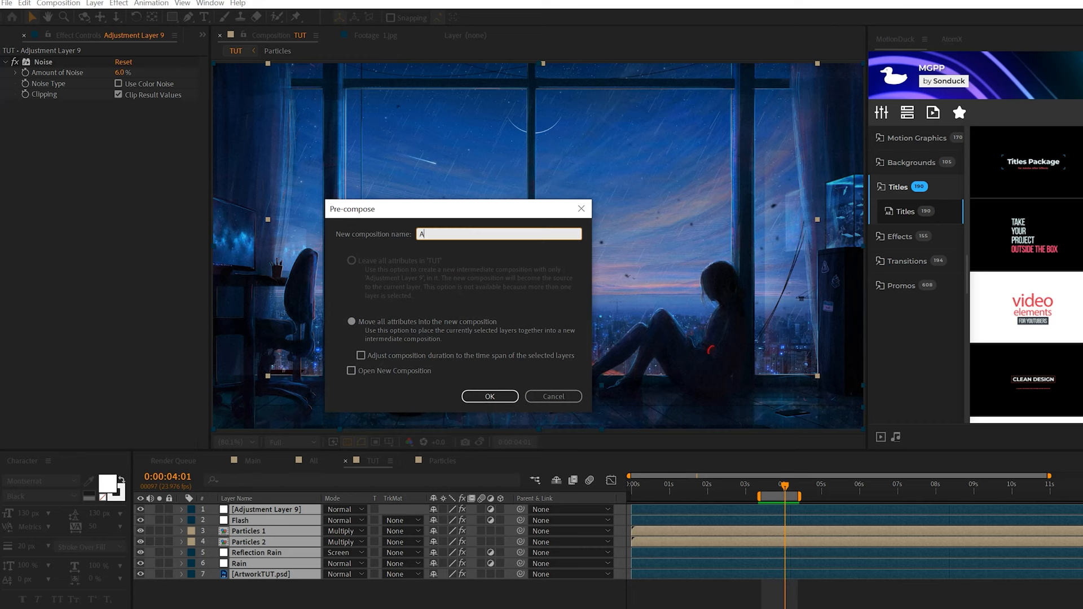
Step: Confirm the Pre-compose dialog to create the All precomp and select its layer
click(488, 396)
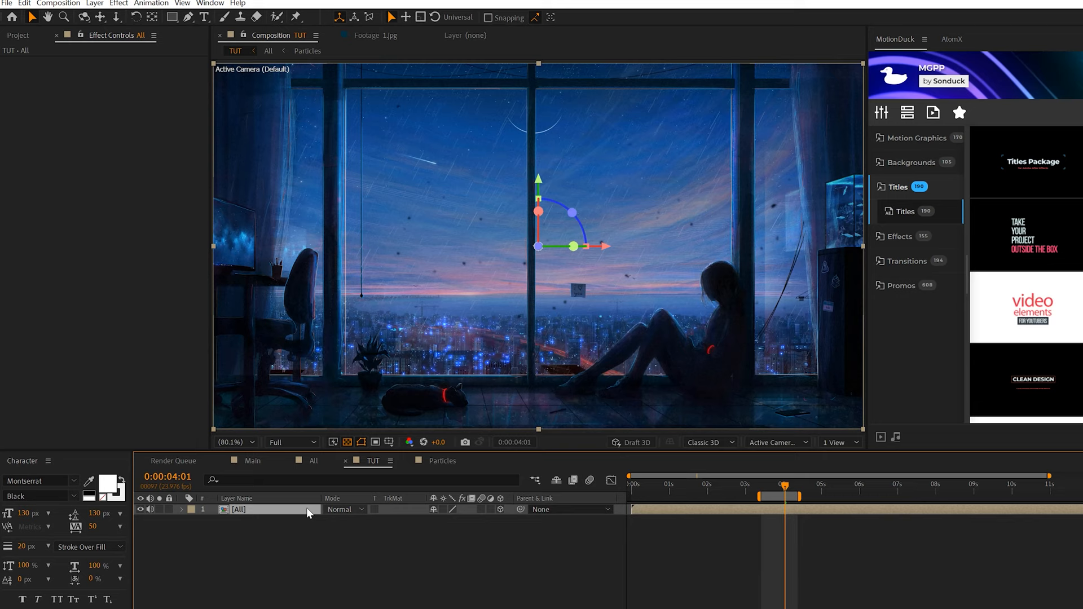
click(194, 509)
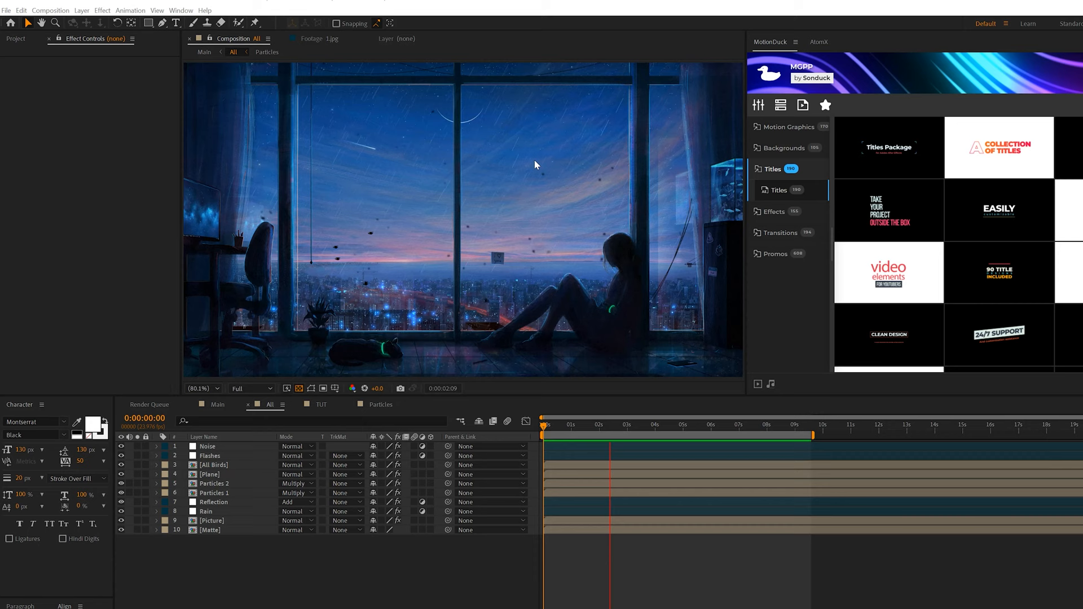
Step: Switch the timeline to the All composition to see its full layer stack
click(260, 600)
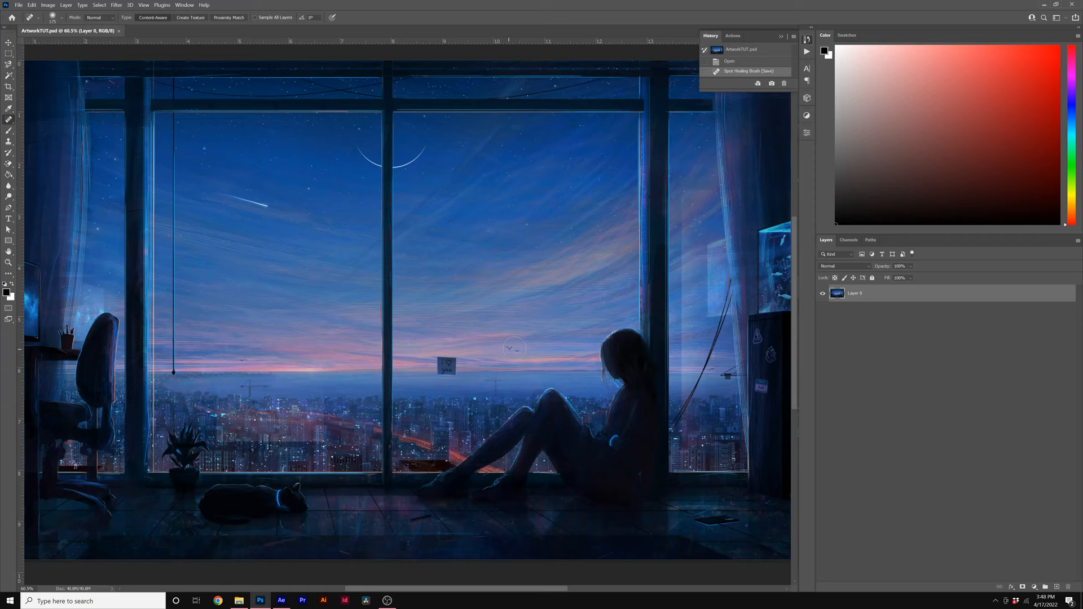
click(281, 600)
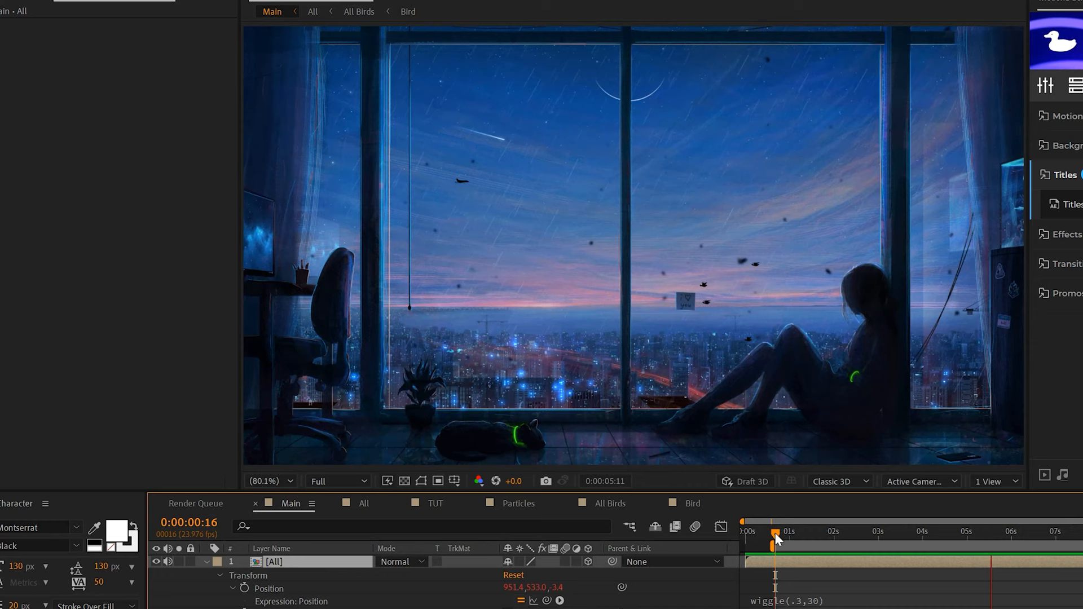
Step: Apply a wiggle(.3,30) expression to the All layer's Position for handheld drift
click(774, 540)
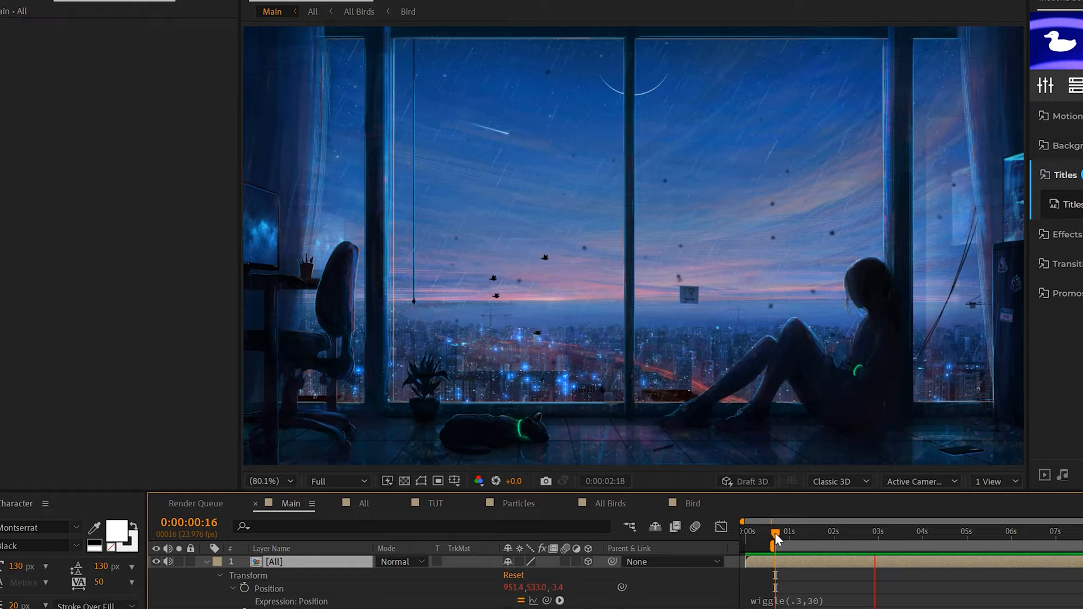